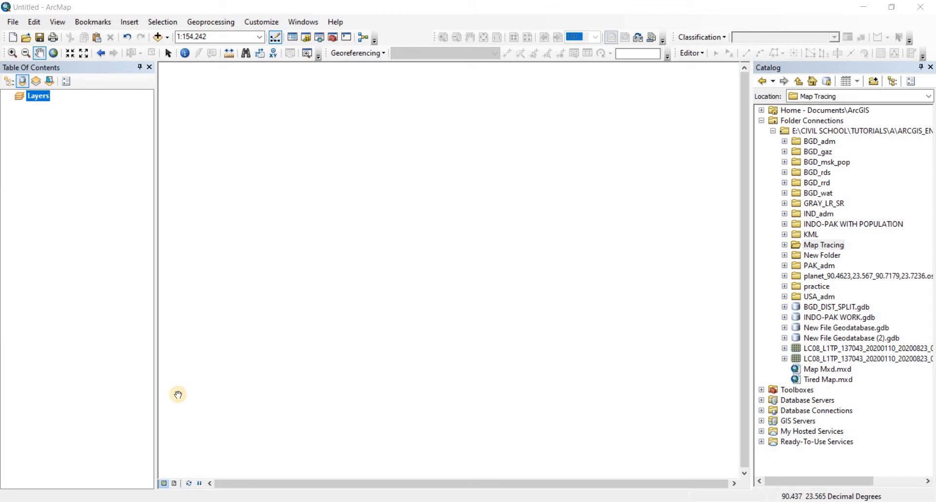
mouse_move(439, 278)
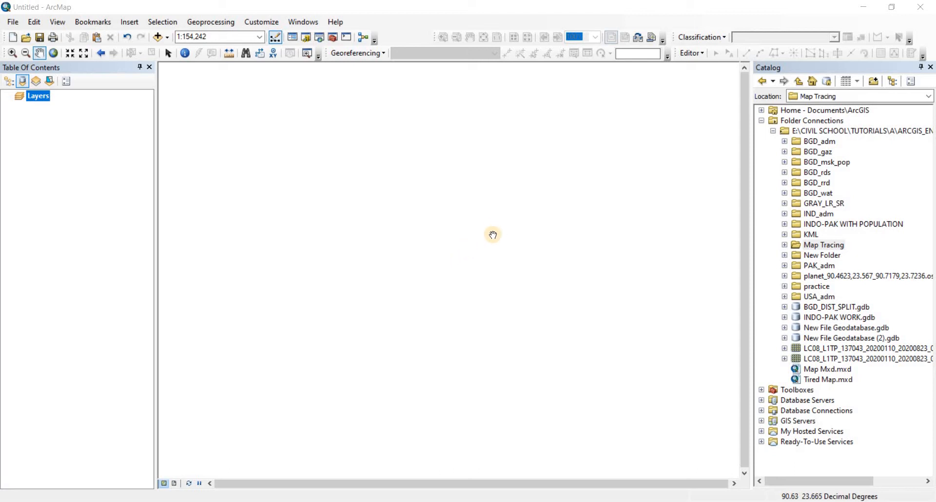
mouse_move(500, 233)
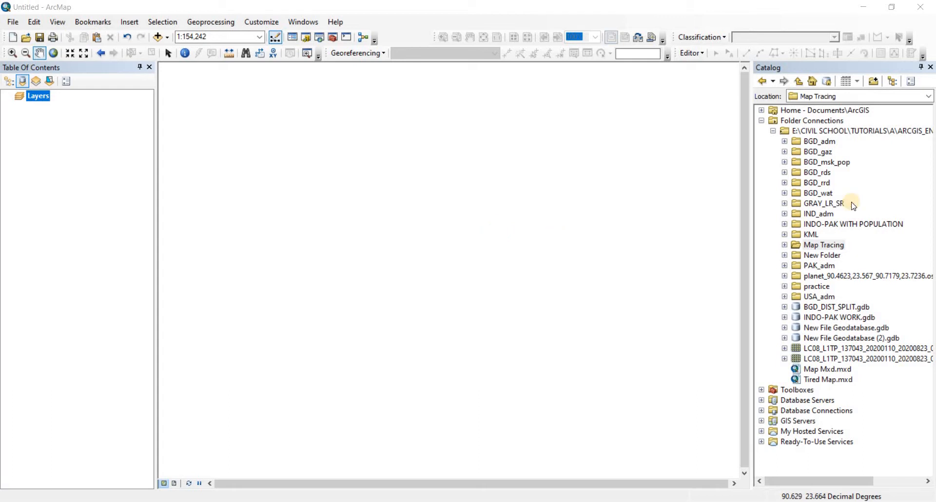
mouse_move(791, 269)
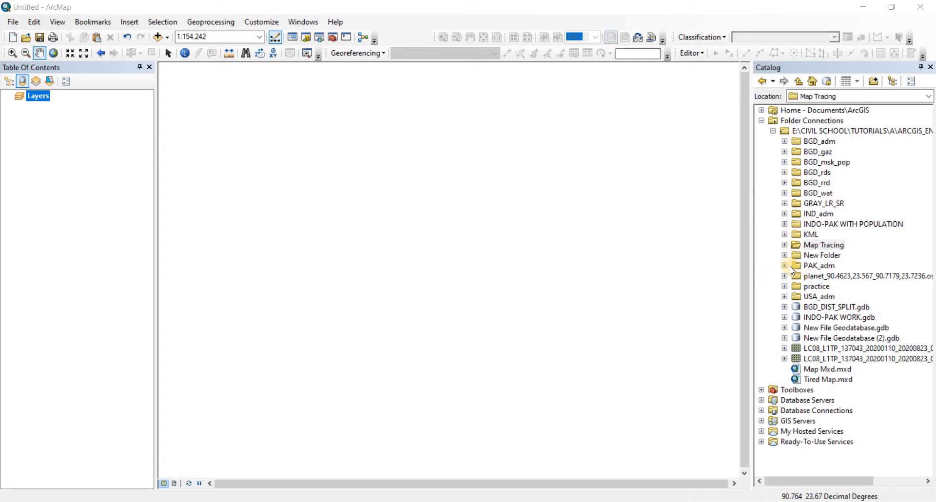
mouse_move(795, 309)
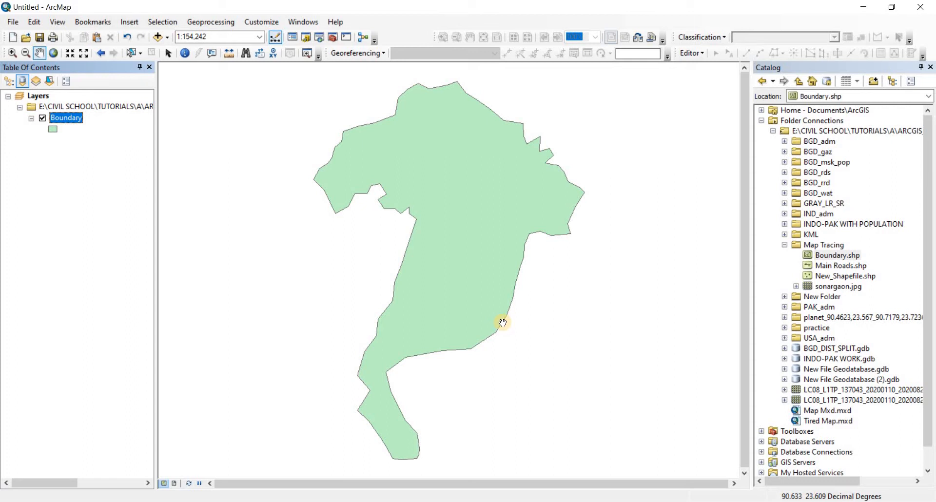
mouse_move(363, 253)
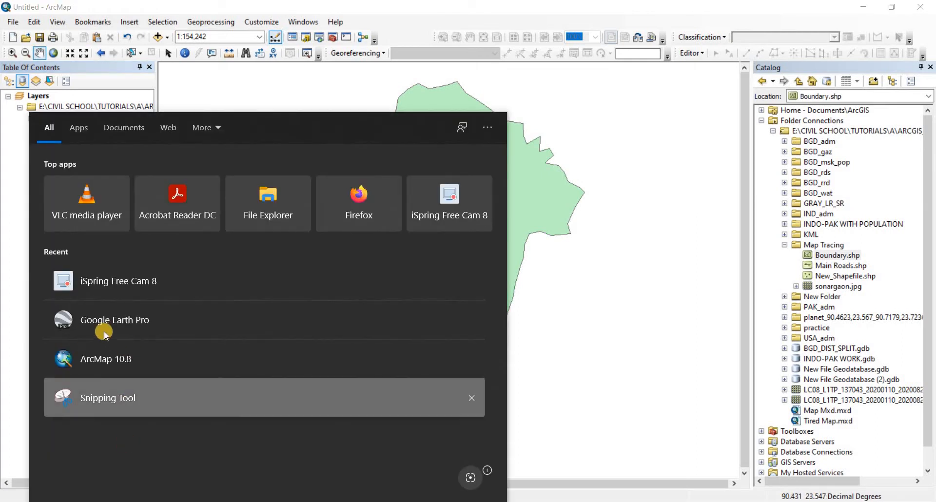
Step: Launch Google Earth Pro from the Start menu's Recent list and return to ArcMap
click(115, 320)
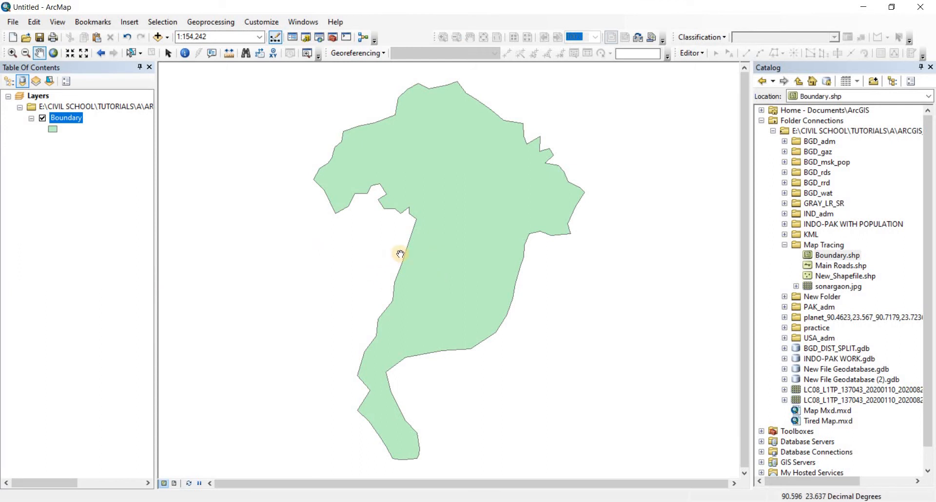
mouse_move(458, 263)
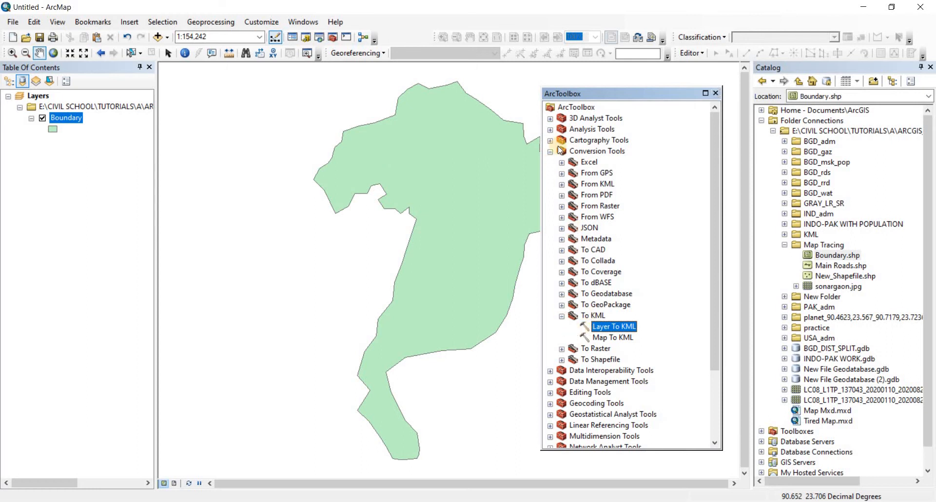
Step: Expand Conversion Tools > To KML in ArcToolbox, highlighting the Map To KML tool
click(559, 150)
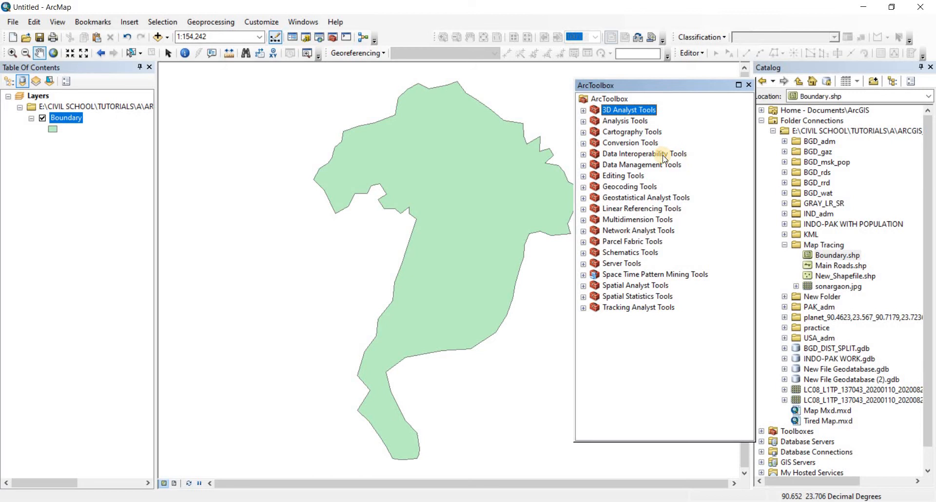
mouse_move(611, 143)
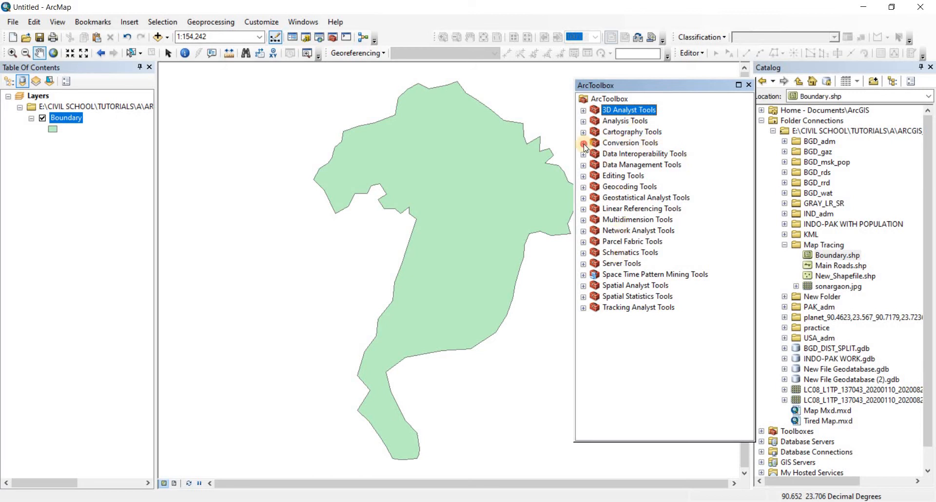
click(583, 143)
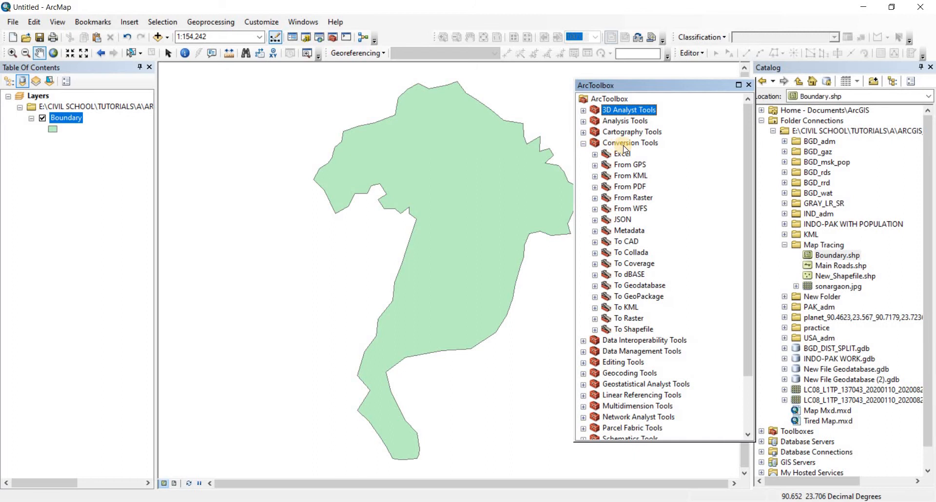
mouse_move(609, 311)
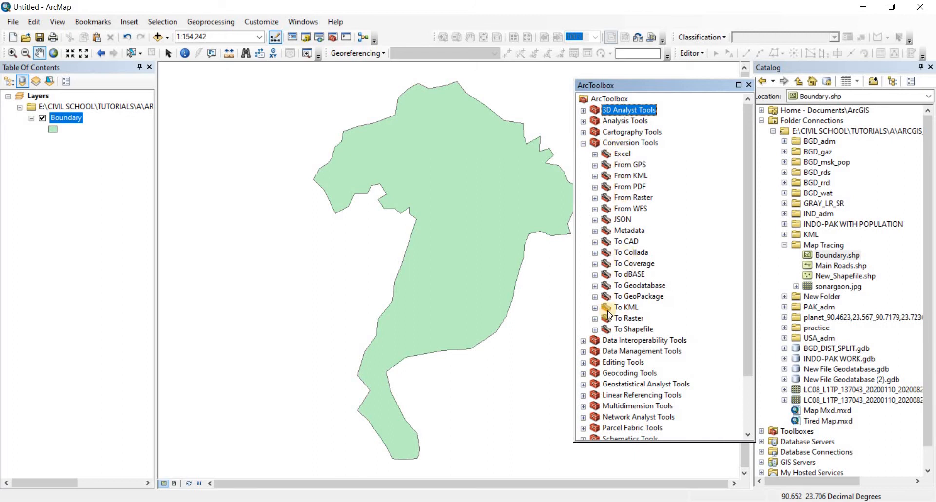
mouse_move(605, 310)
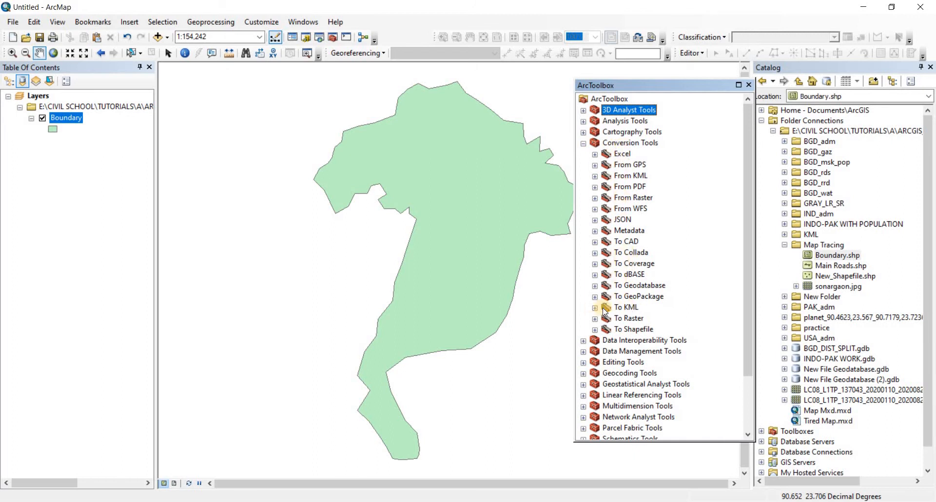
mouse_move(494, 275)
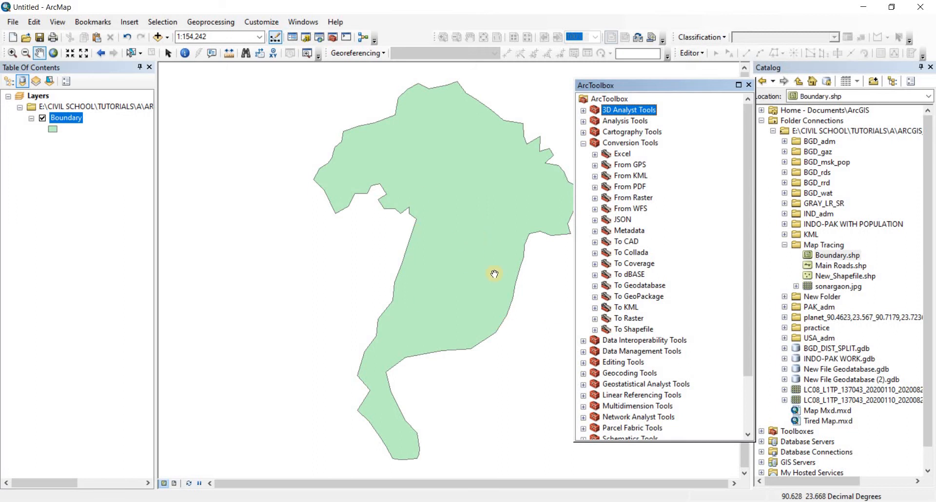
mouse_move(597, 310)
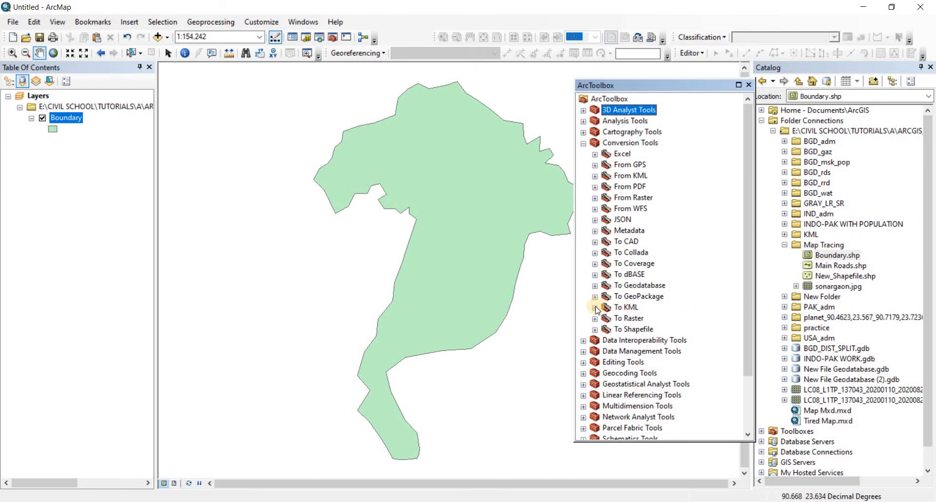
click(595, 308)
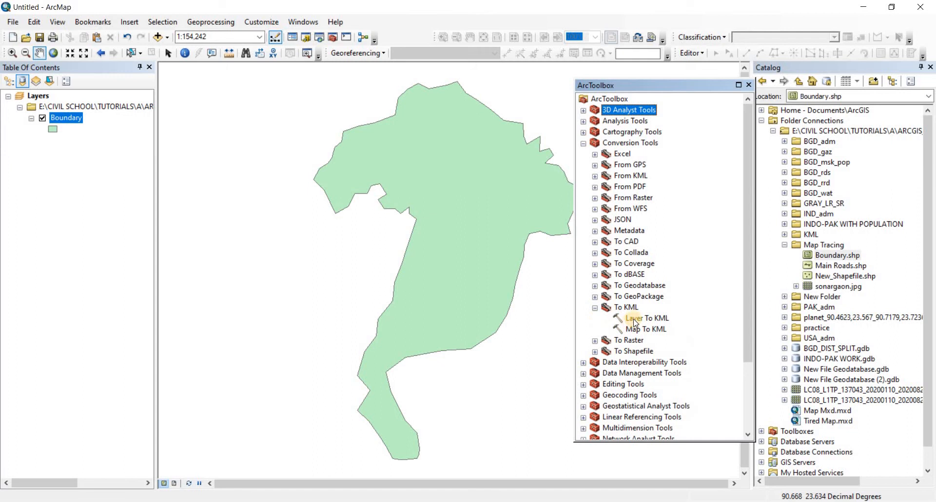
click(646, 329)
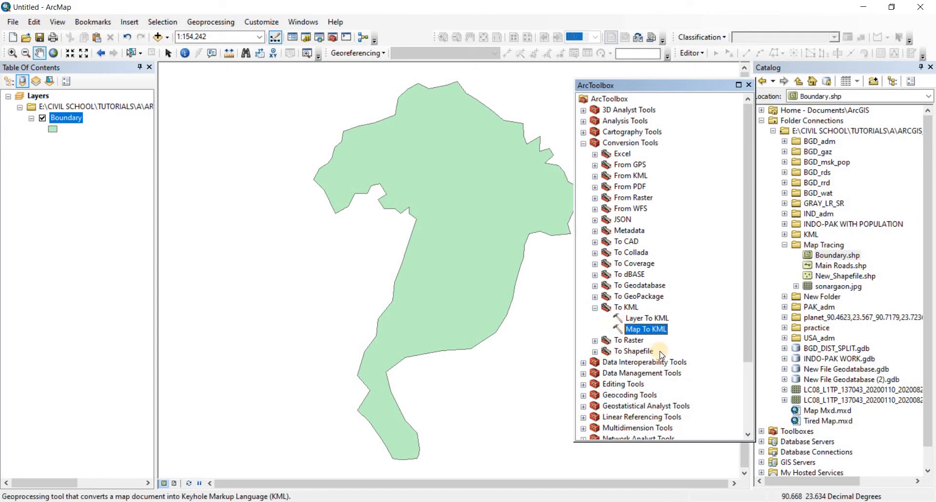
mouse_move(190, 211)
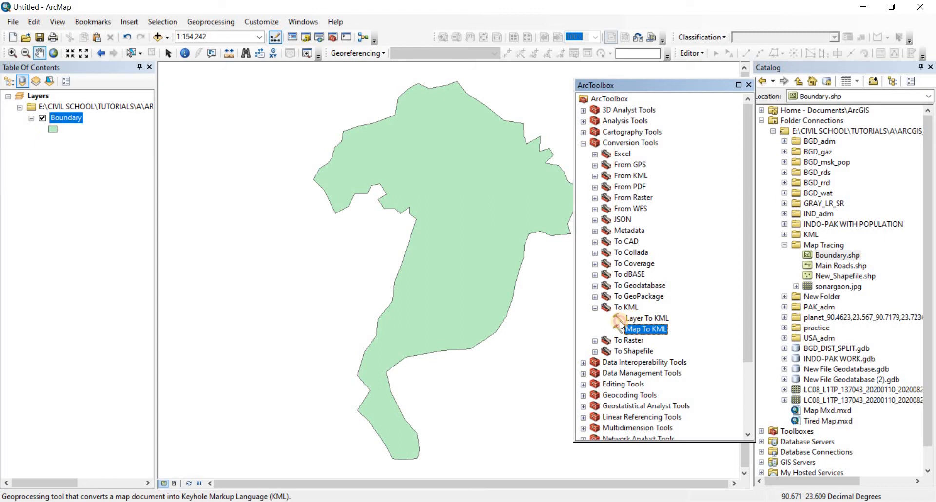
Step: Start Layer To KML with Boundary as the input layer and browse for the output file
double_click(644, 318)
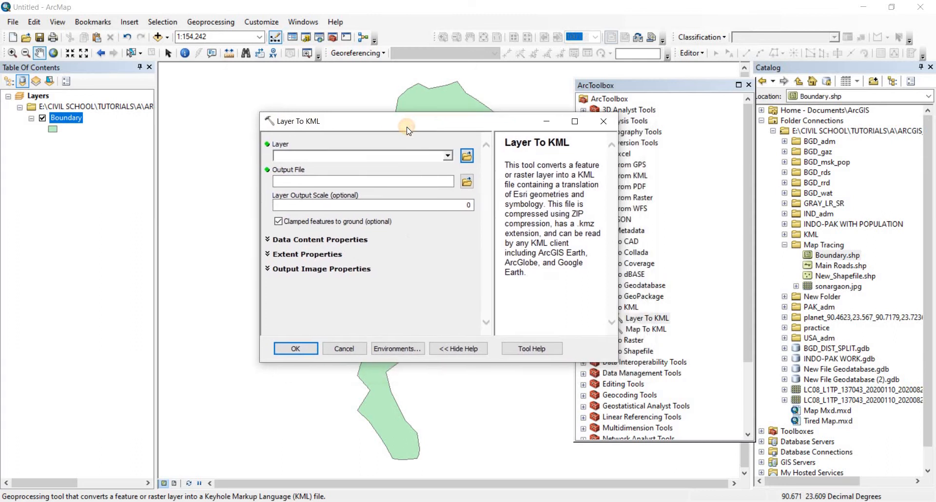
mouse_move(532, 154)
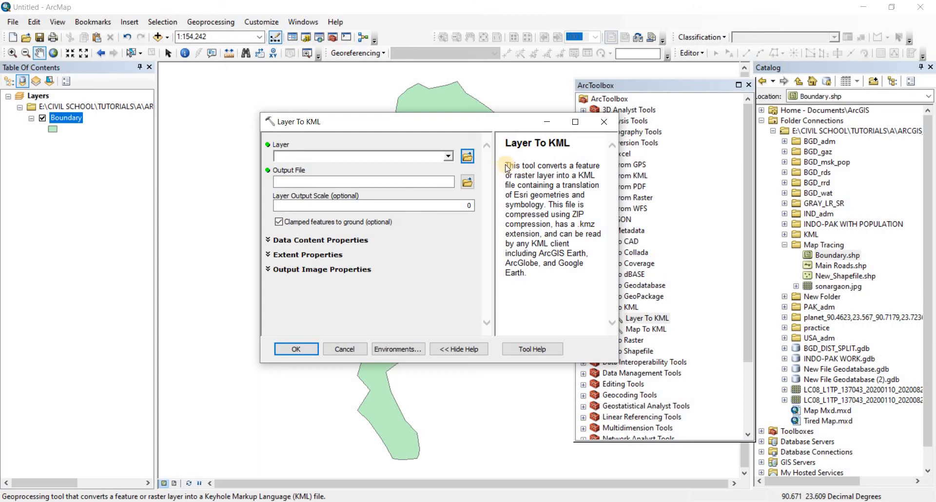
double_click(535, 166)
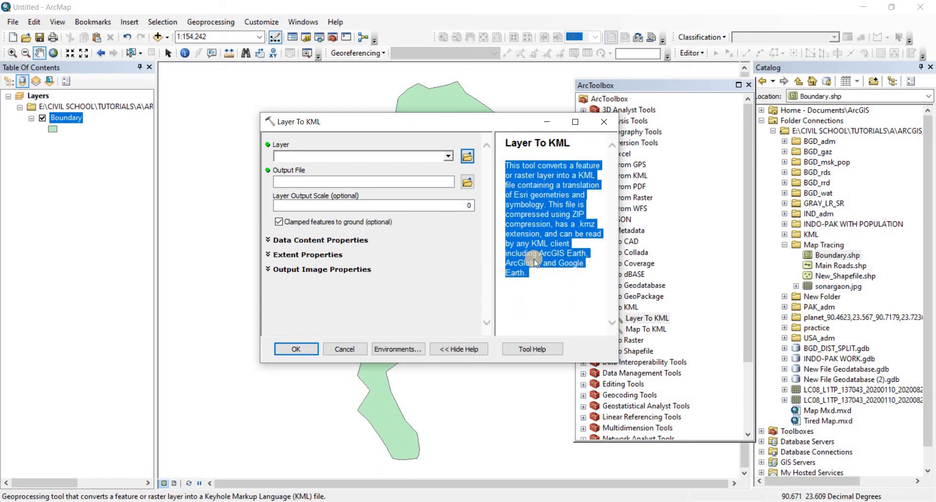
click(358, 156)
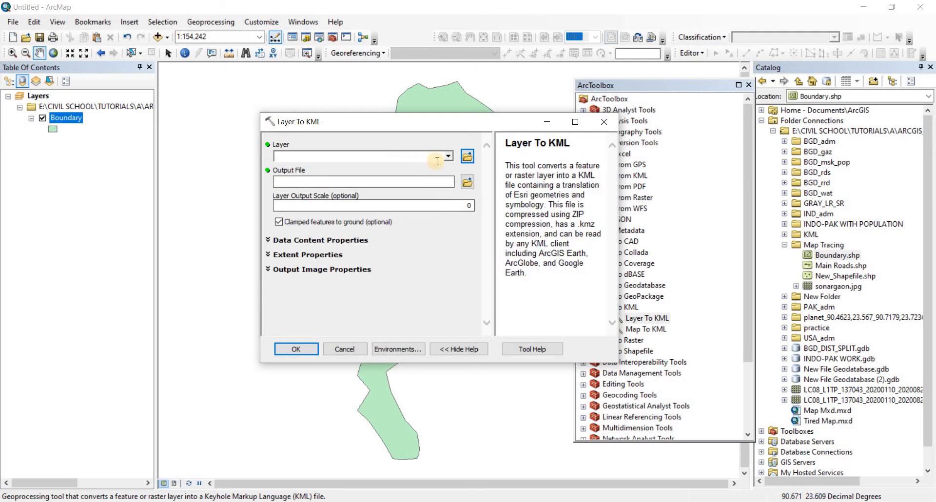
click(448, 156)
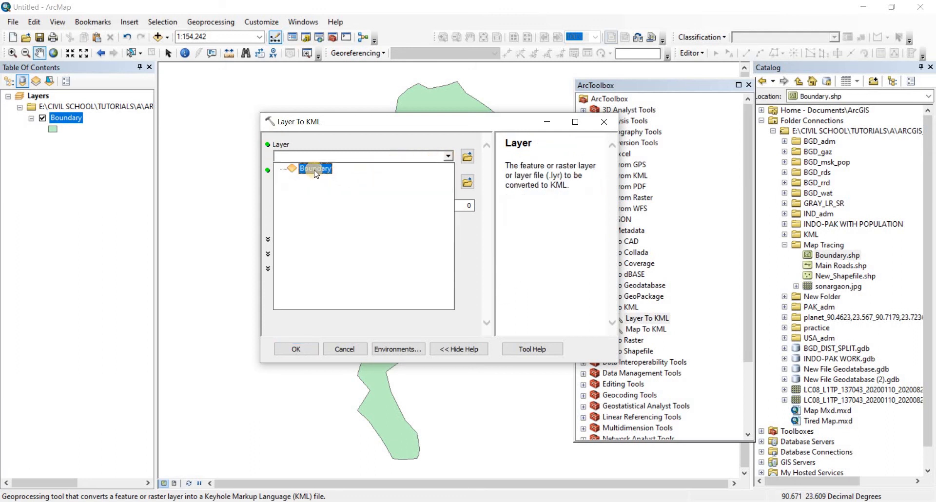
click(315, 168)
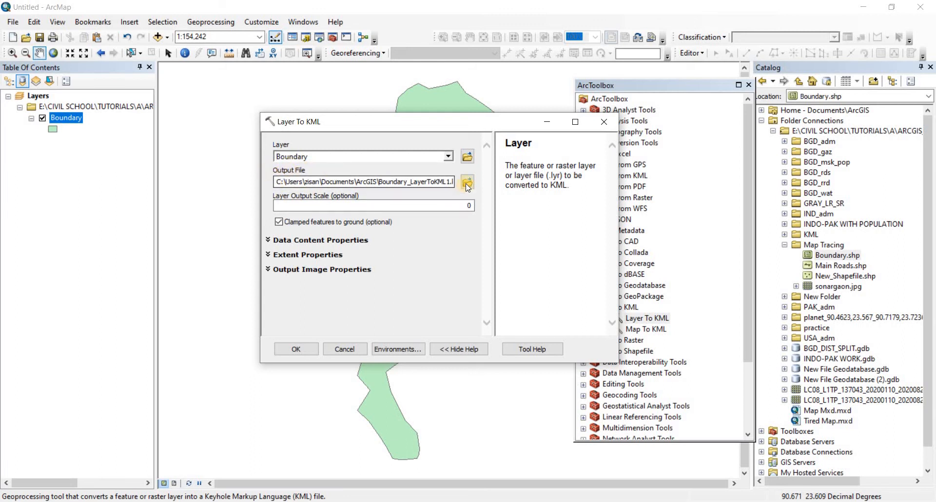
click(467, 182)
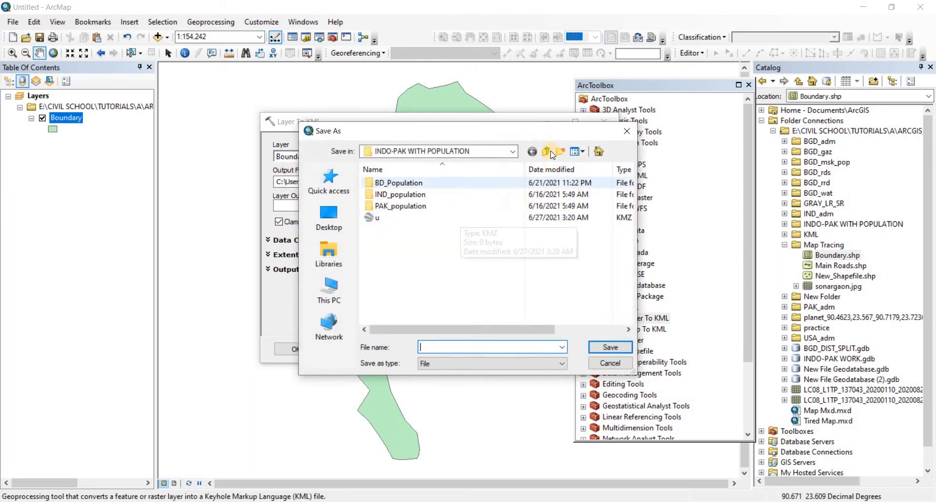
Step: Save the output KMZ as 'boundary' in the KML data folder, dismissing the permission warning
click(546, 151)
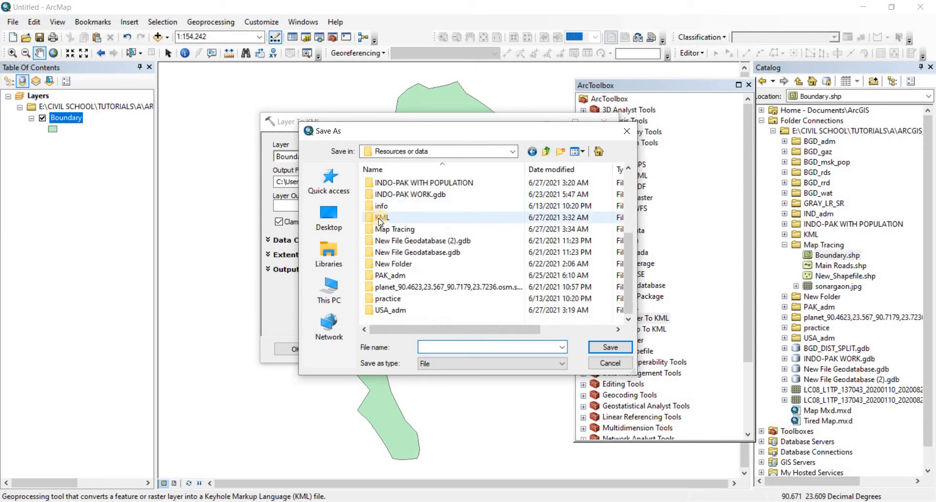
mouse_move(382, 218)
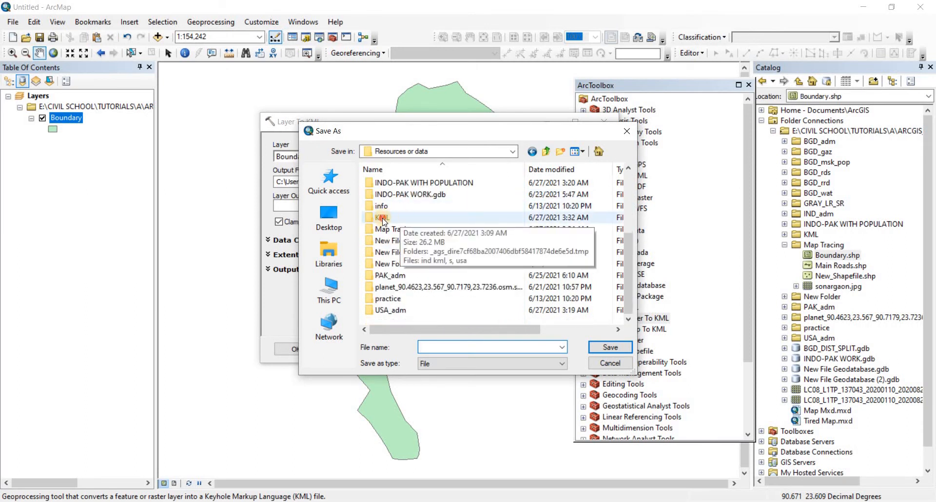
double_click(381, 217)
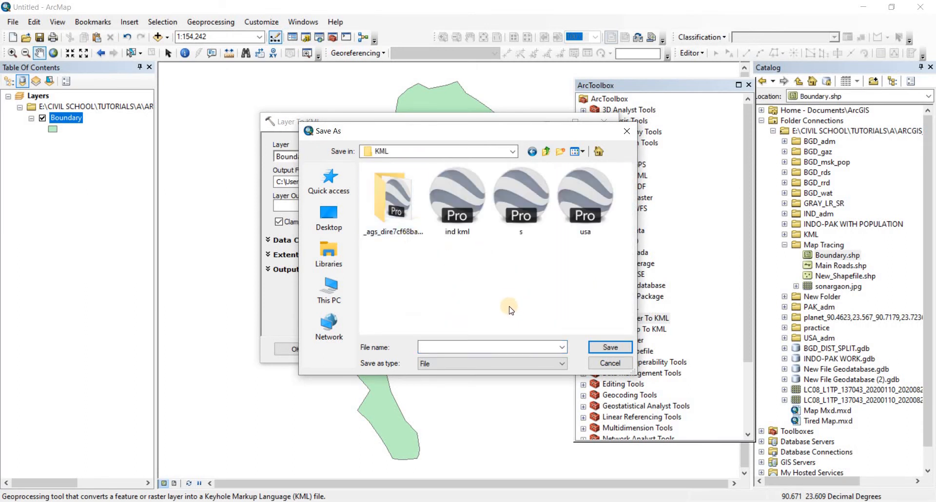
click(484, 347)
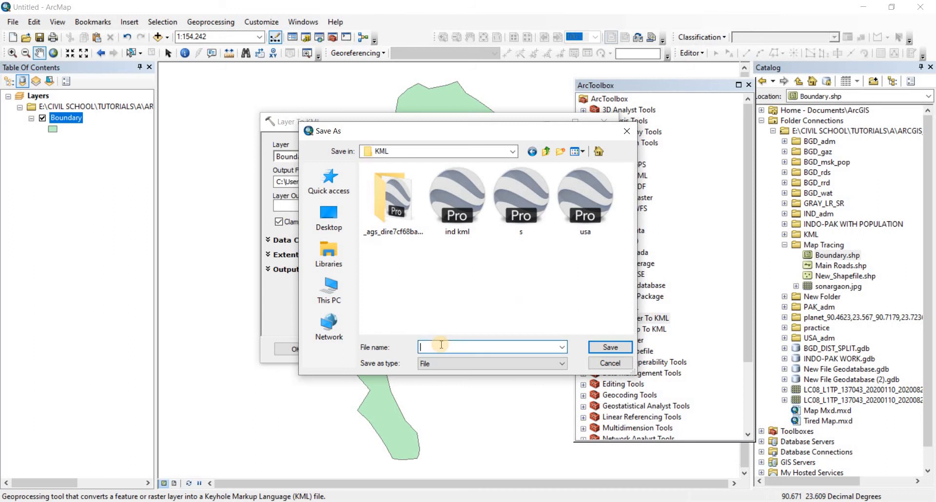
text(sonargaon)
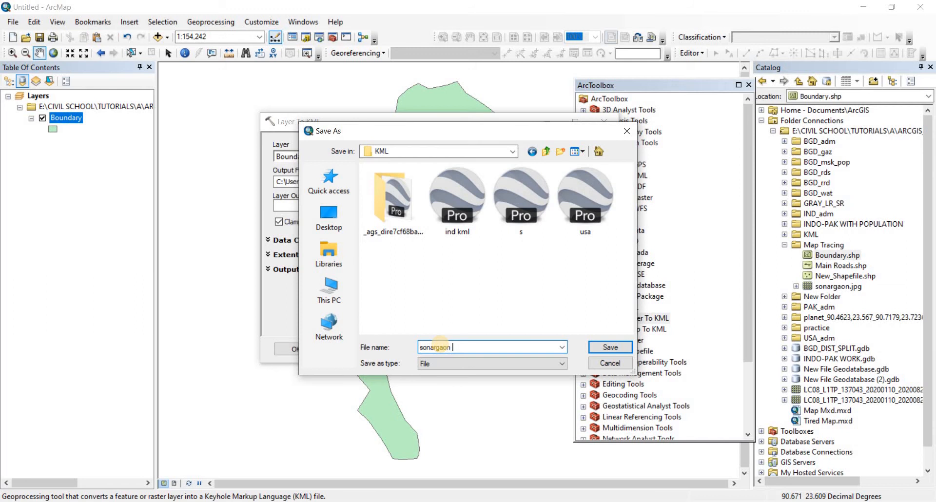
text(boundary)
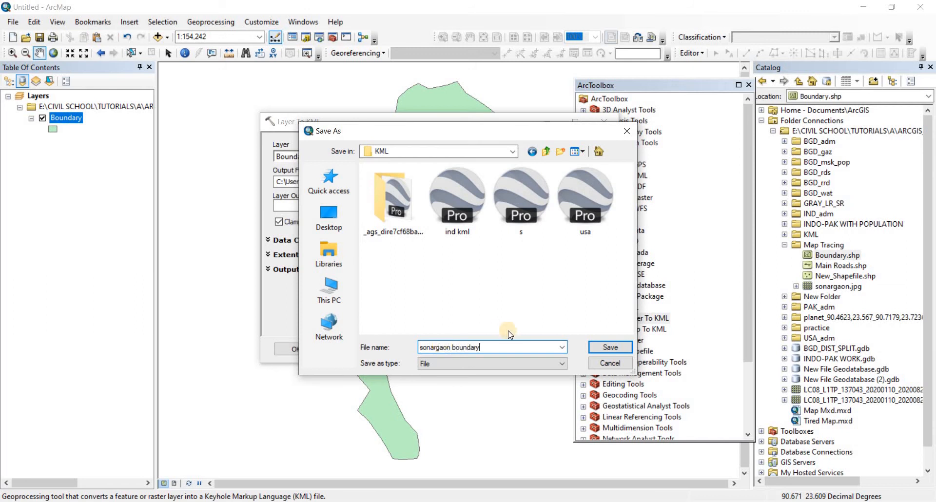
click(608, 348)
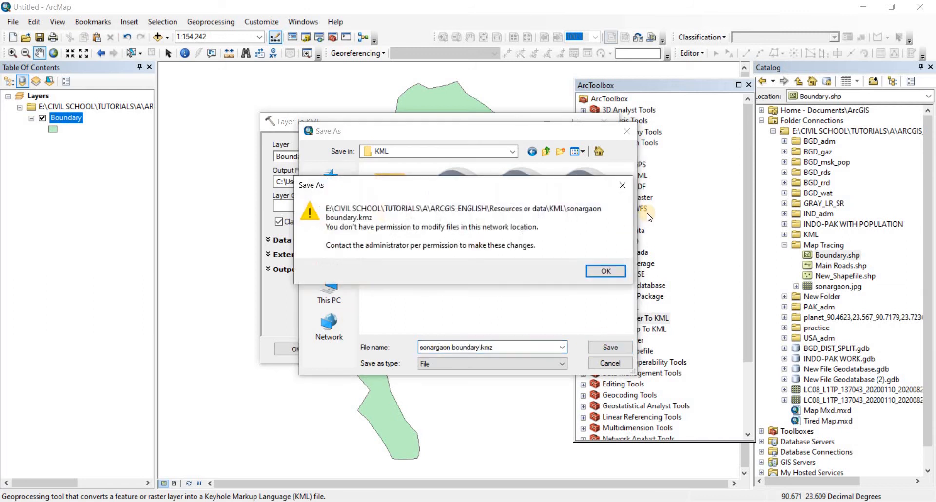
click(605, 271)
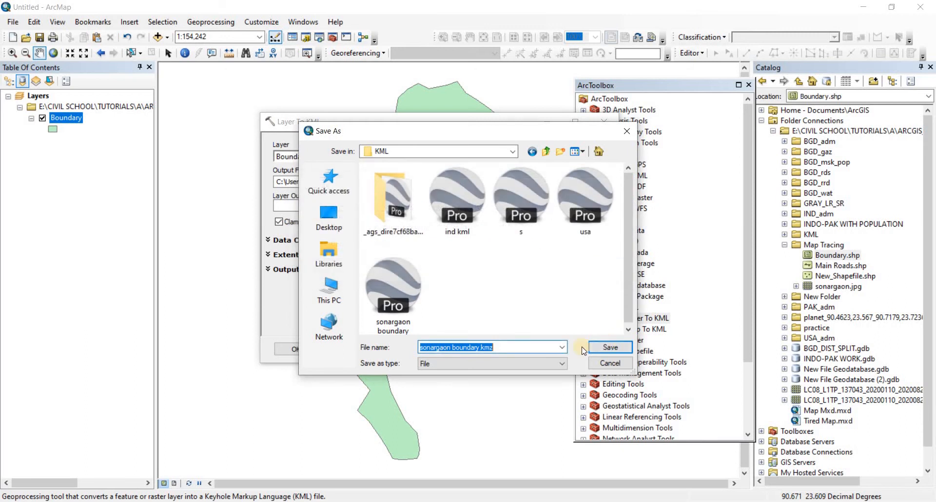
click(609, 347)
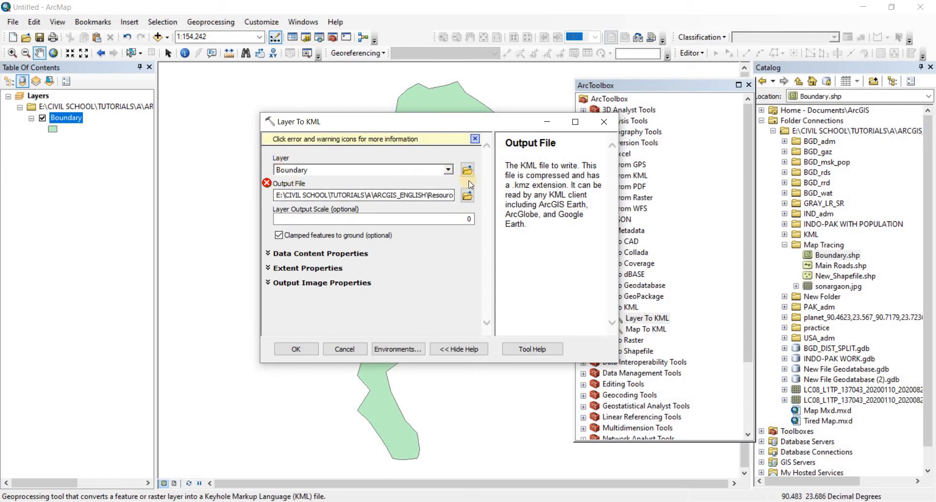
mouse_move(332, 297)
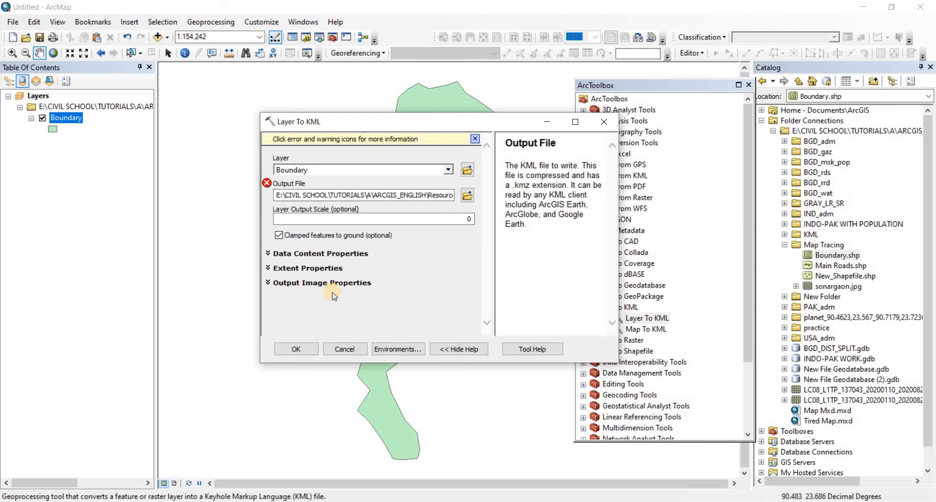
mouse_move(430, 217)
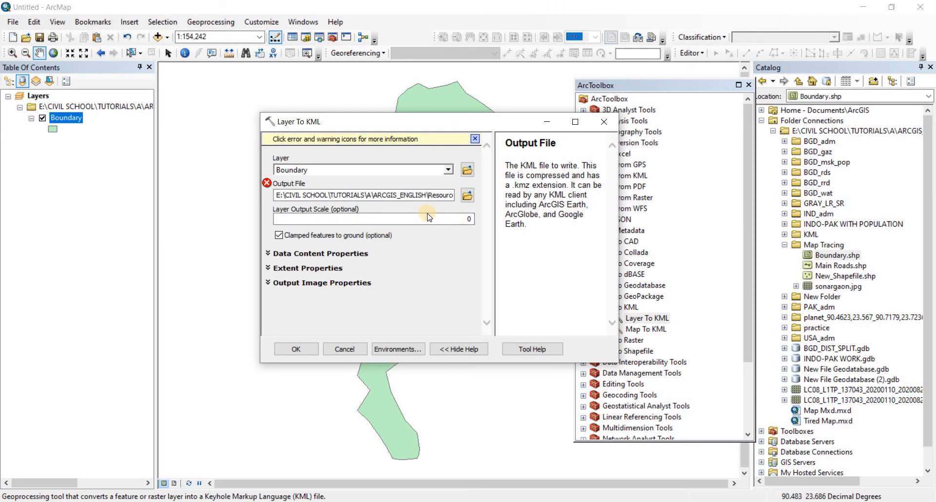
mouse_move(433, 214)
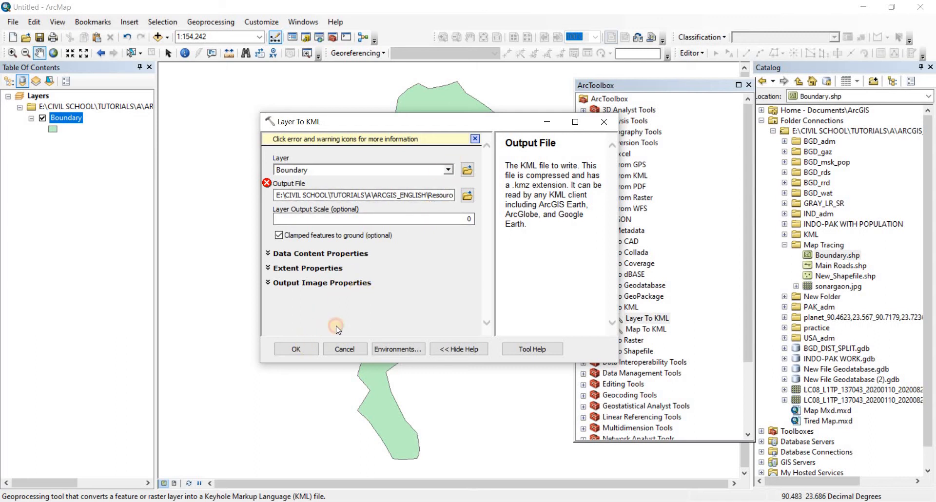
Step: Attempt to run the tool and dismiss the invalid-output error notice
click(295, 349)
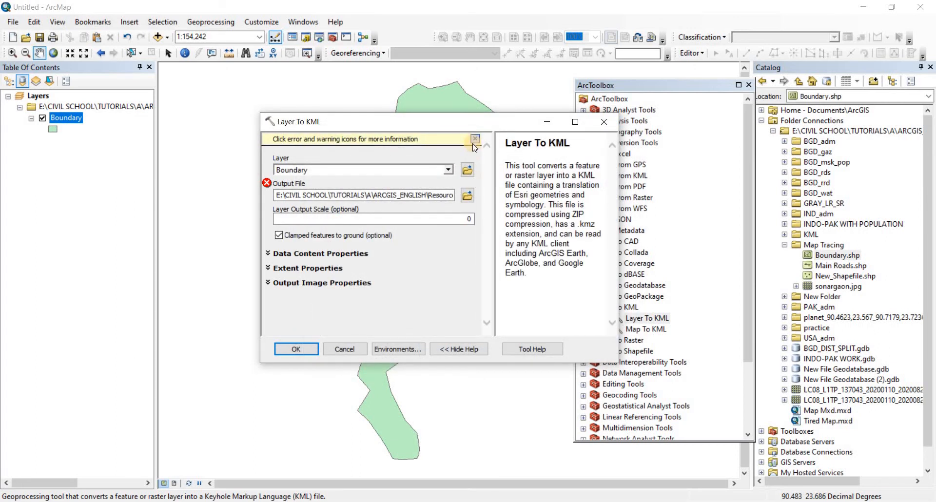
click(475, 139)
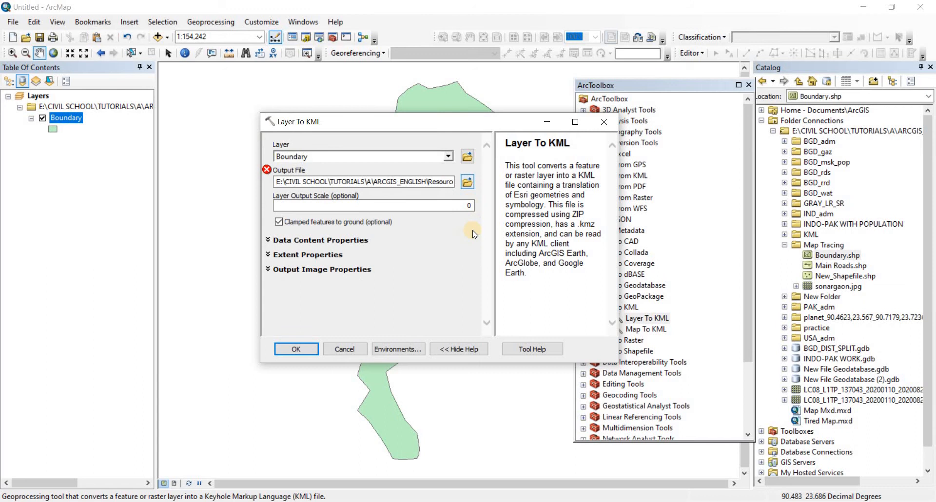
click(467, 182)
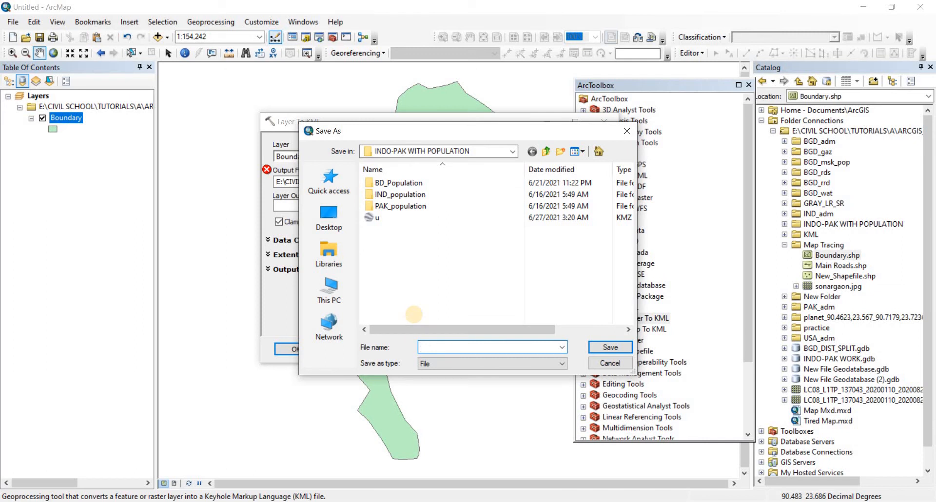
text(s)
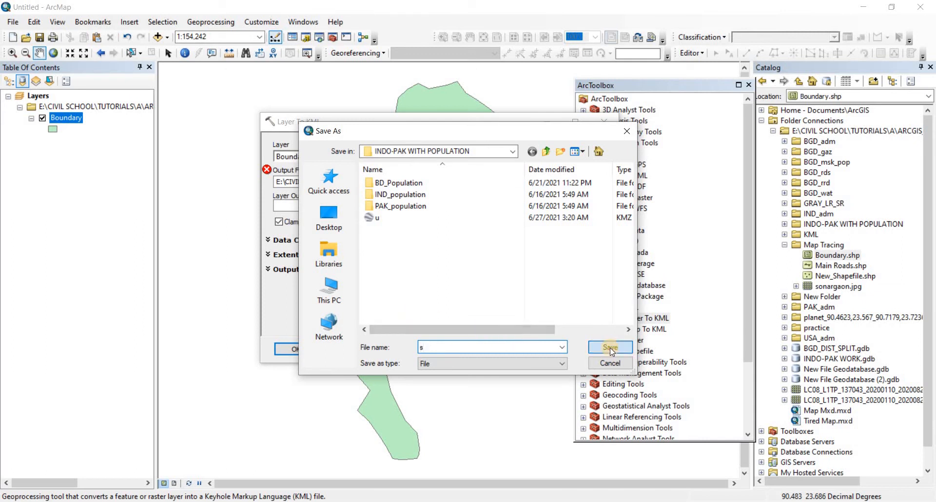
click(609, 347)
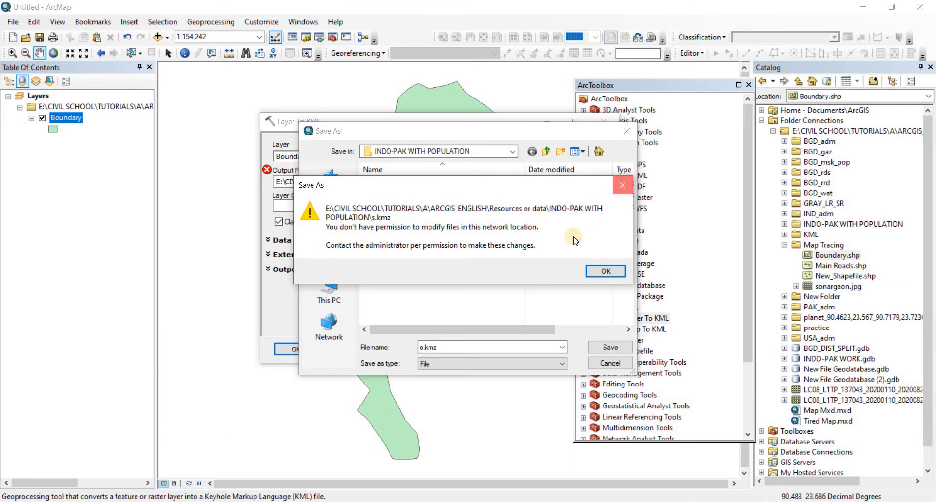
click(605, 271)
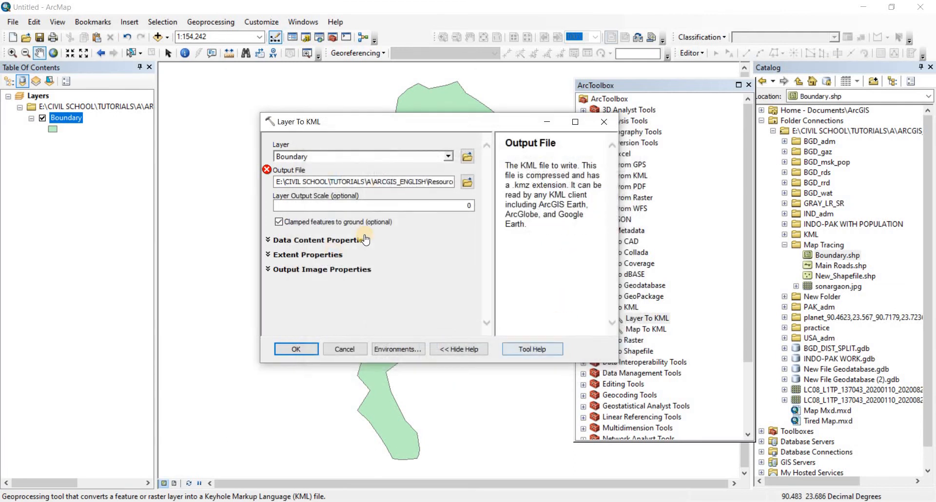
mouse_move(489, 251)
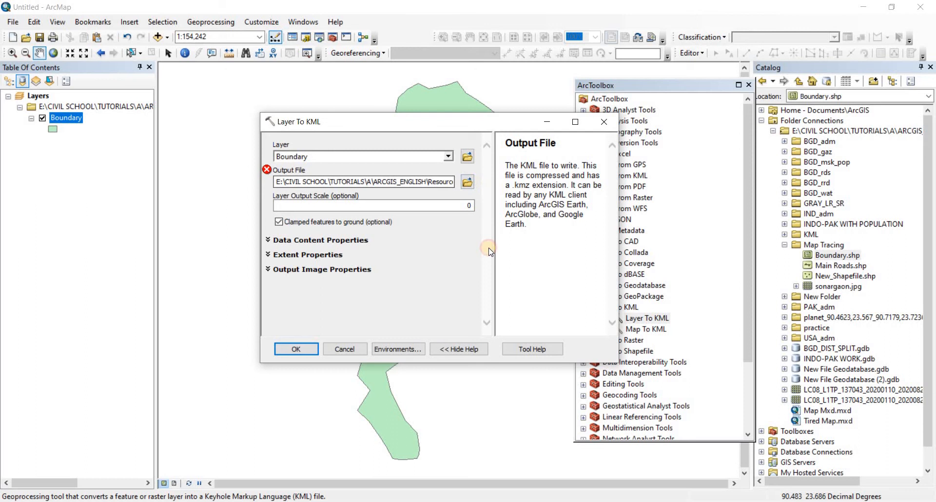
Step: Set the output to s.kmz in the Desktop's bire jawa folder and run the Layer To KML conversion
click(467, 182)
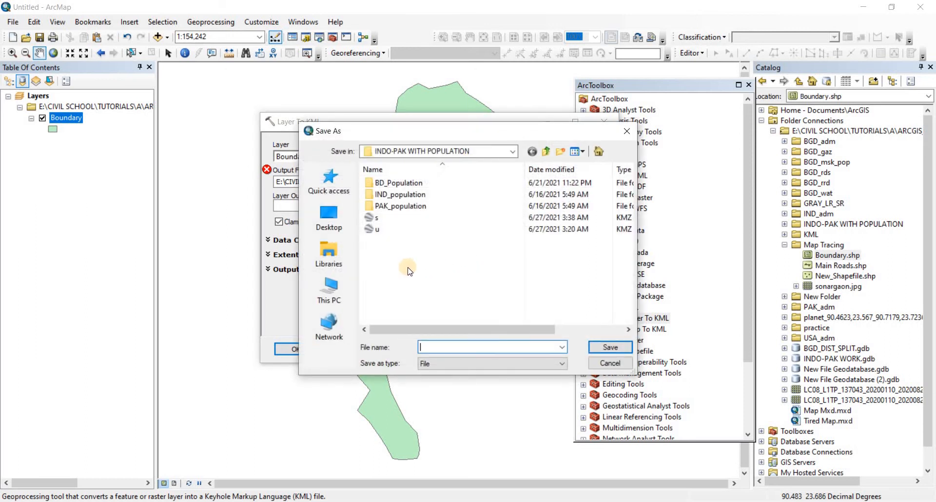
click(328, 218)
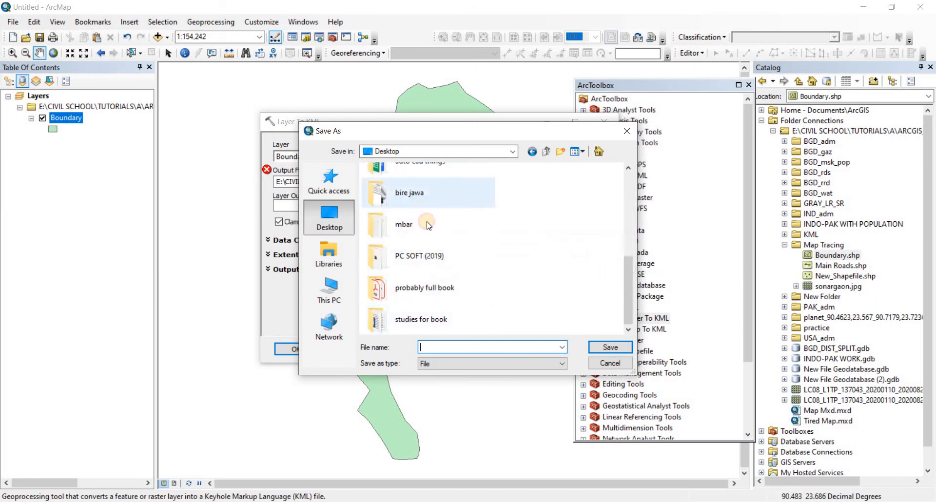
double_click(410, 193)
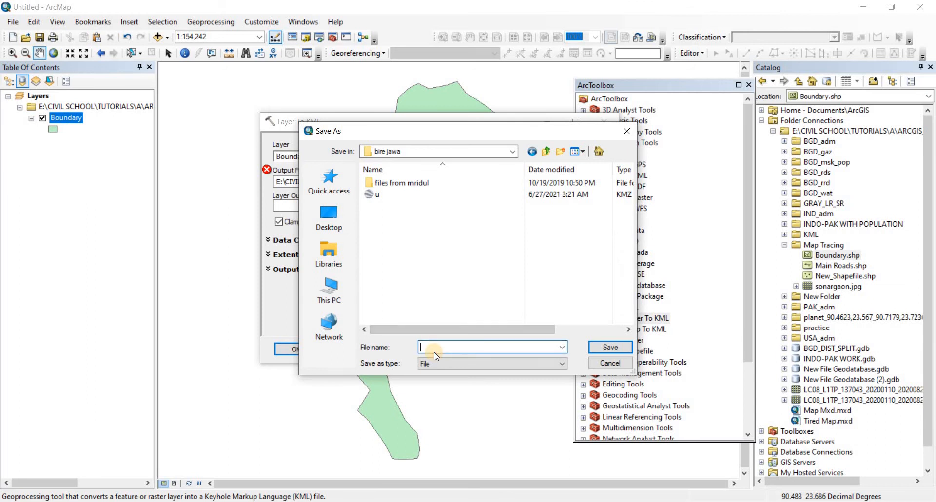
text(s.kmz)
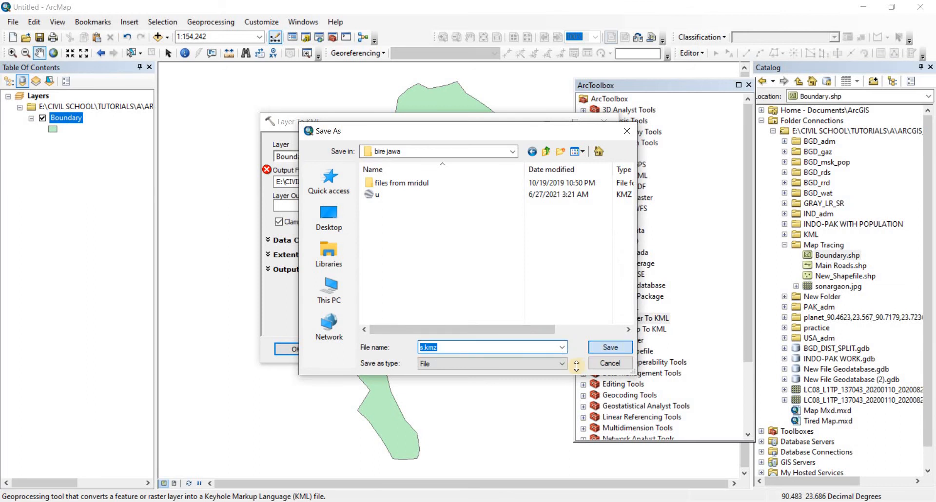
click(607, 347)
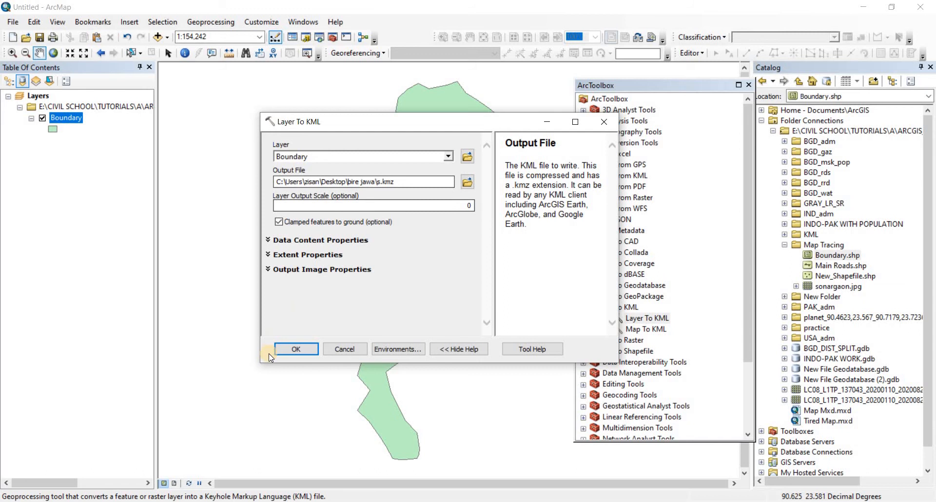
click(297, 349)
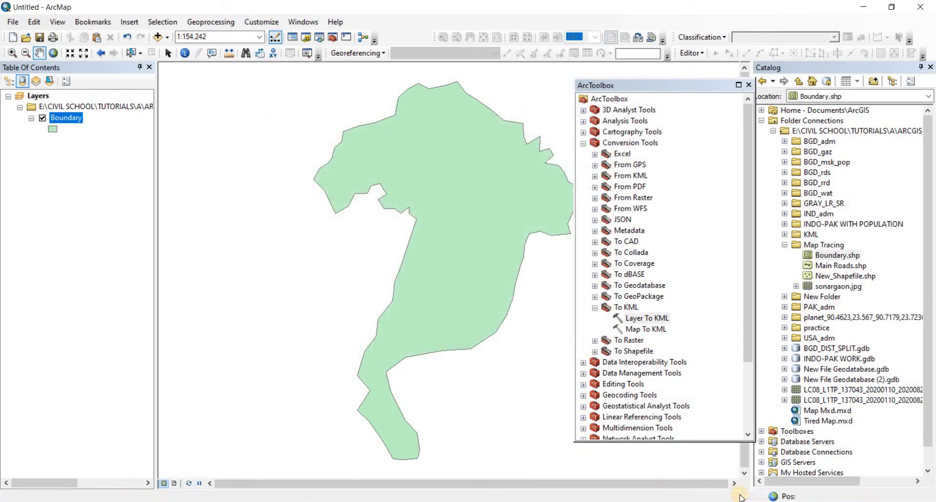
Step: Wait for the Layer To KML completion notification confirming s.kmz was written
double_click(648, 318)
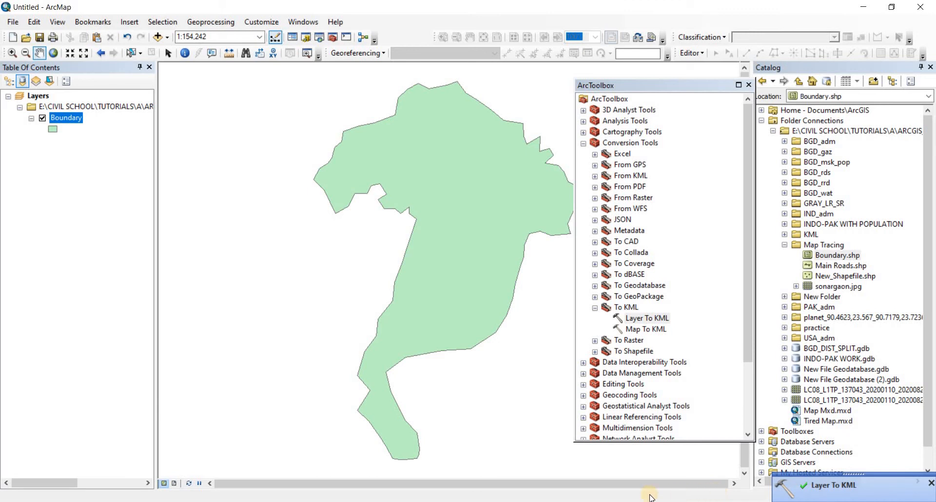
mouse_move(409, 315)
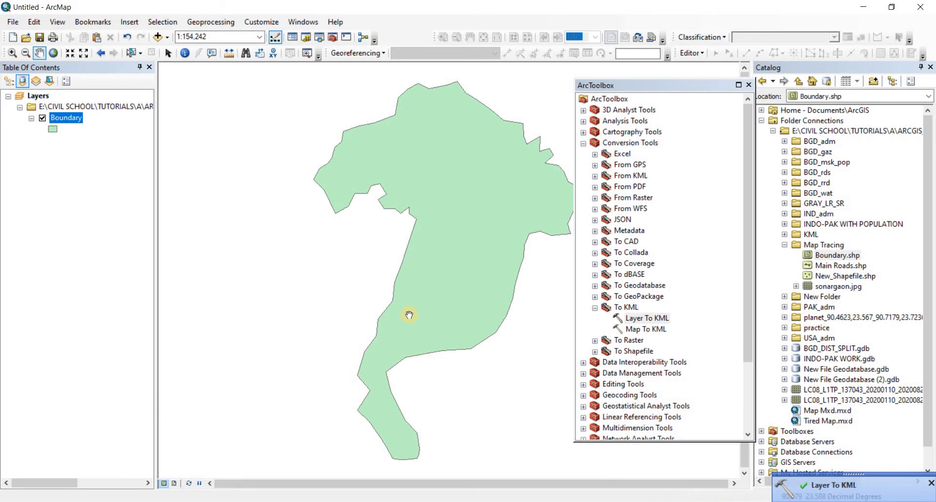
mouse_move(363, 248)
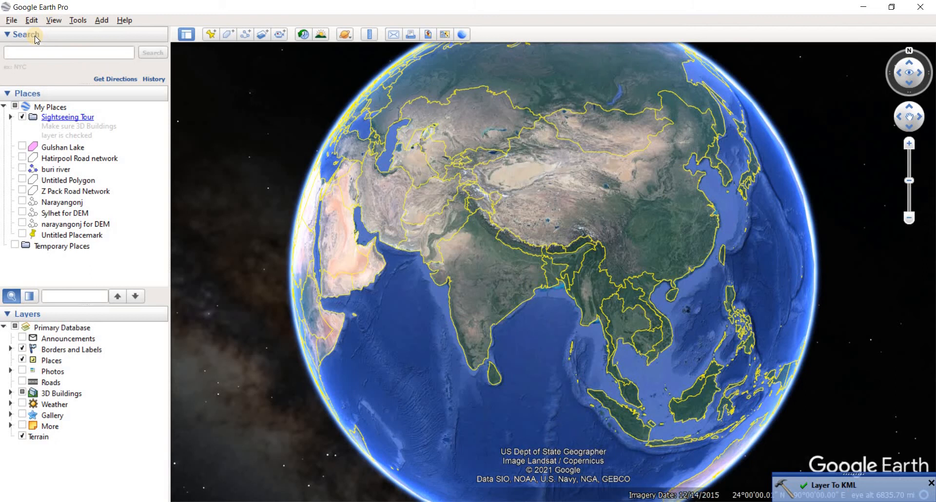
Step: Load the exported Boundary KMZ into Google Earth Pro via File > Open
click(11, 19)
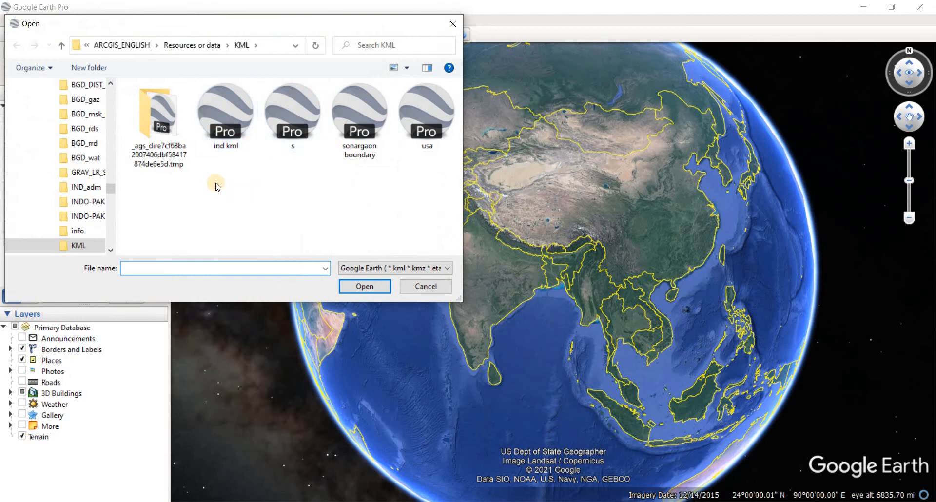
mouse_move(66, 89)
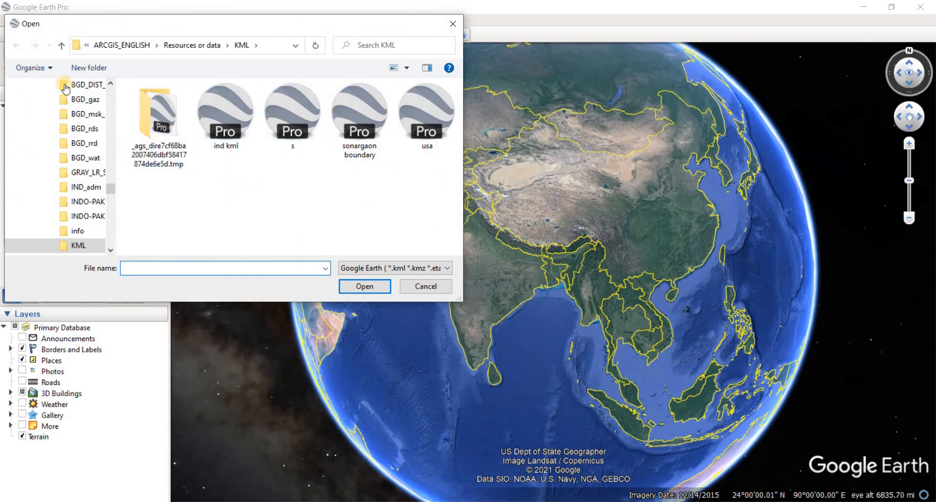
mouse_move(62, 47)
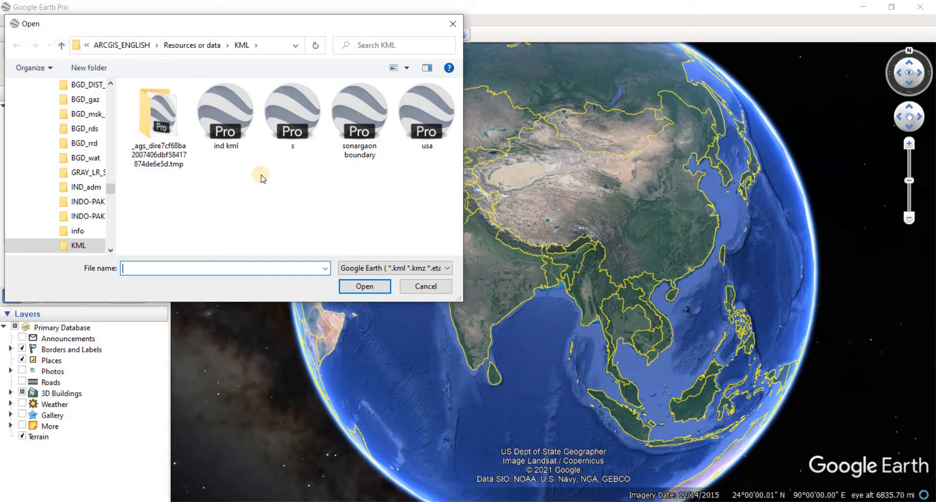
click(292, 113)
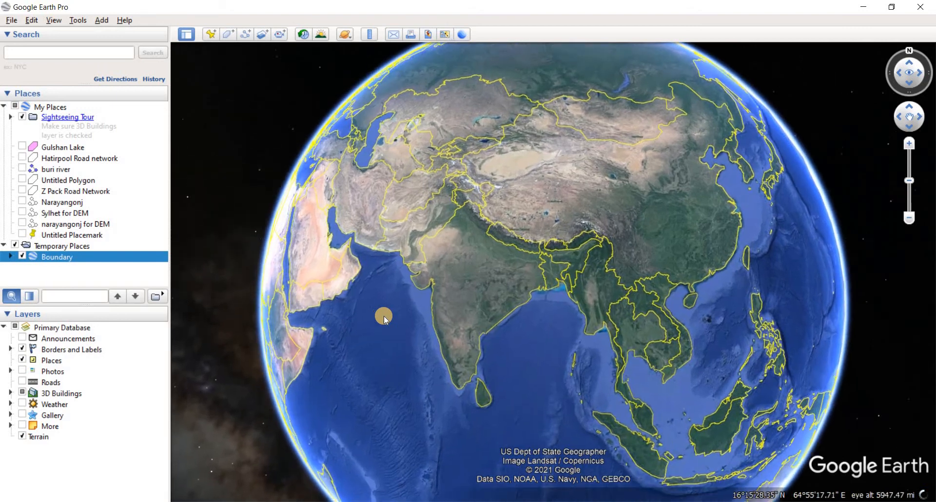
Step: Zoom onto the Boundary polygon and reset the view to straight-down, north-up
scroll(down, 3)
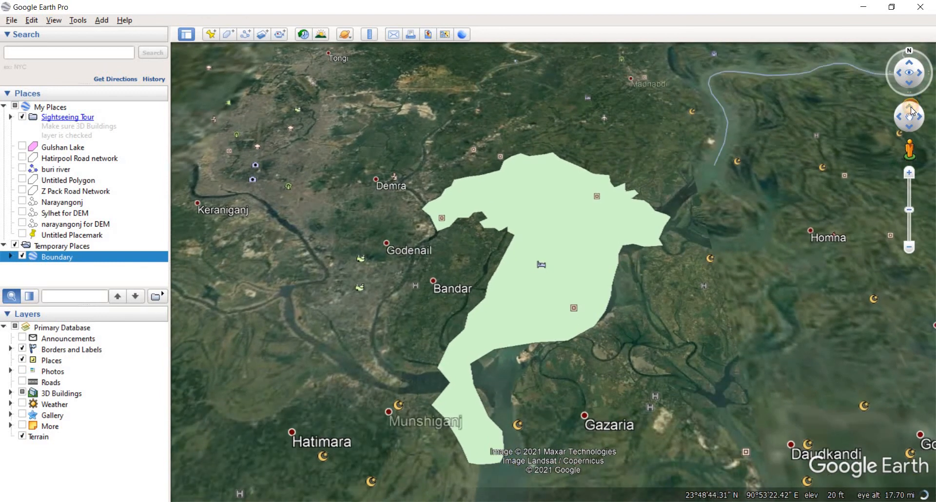
click(908, 84)
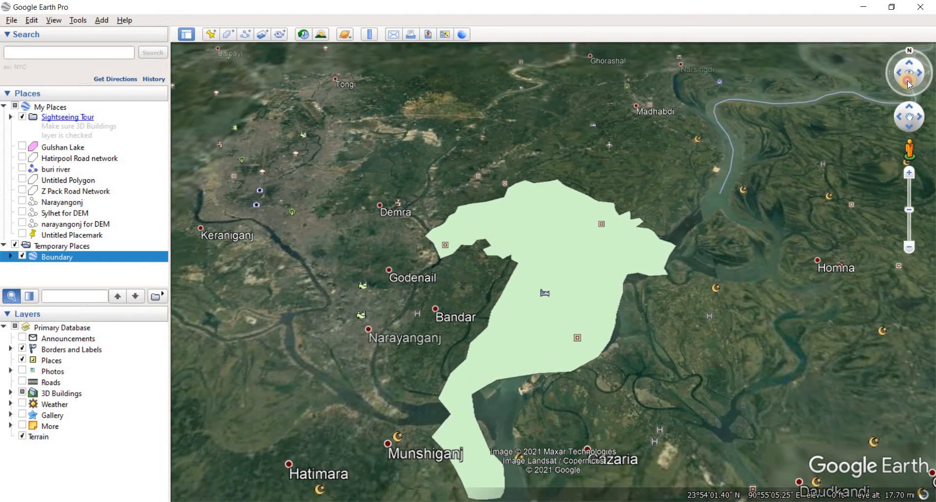
click(909, 82)
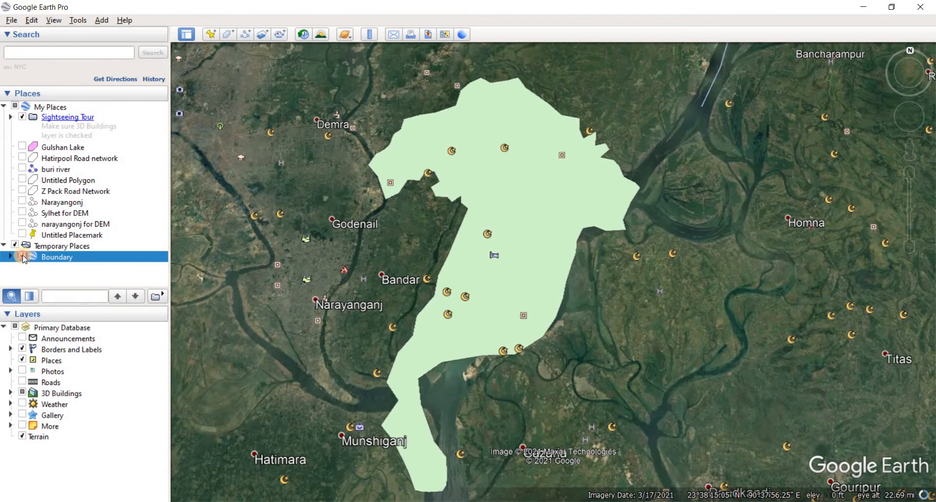
click(22, 258)
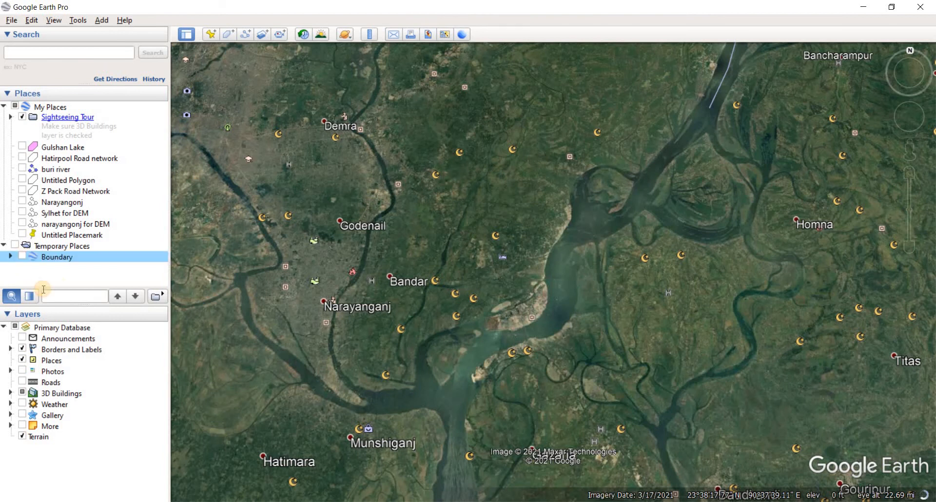
click(23, 257)
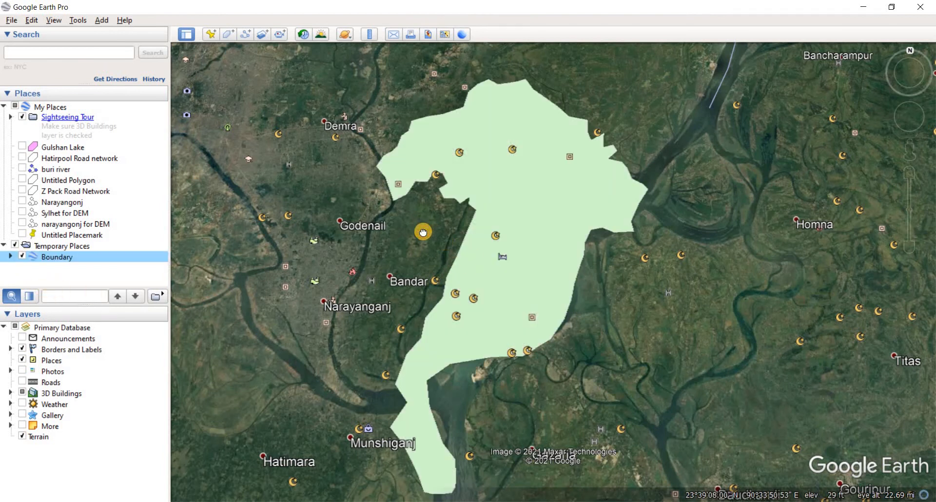